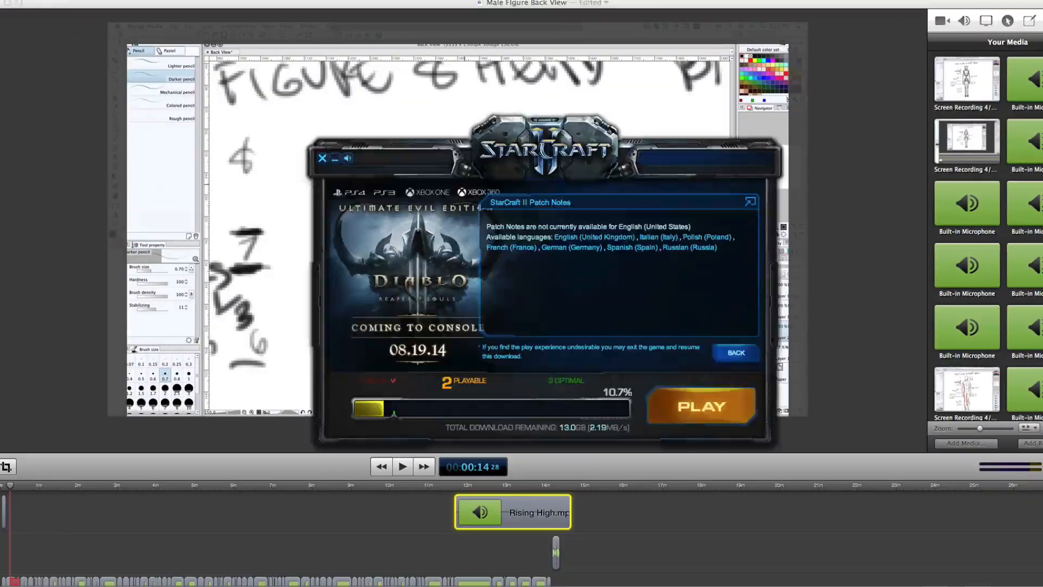
{"action": "mouse_move", "coordinate": [520, 170]}
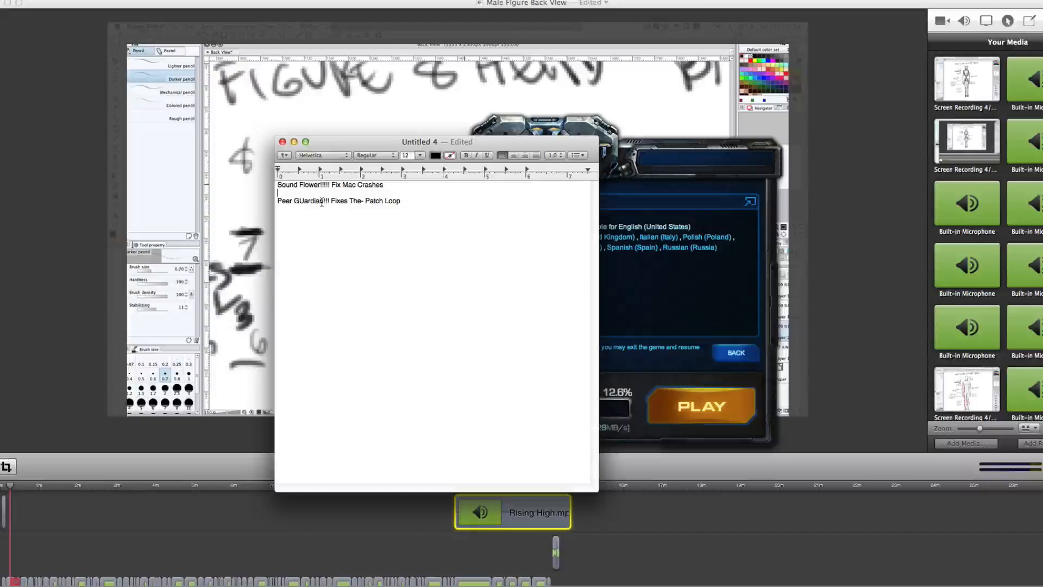
{"action": "double_click", "coordinate": [300, 200]}
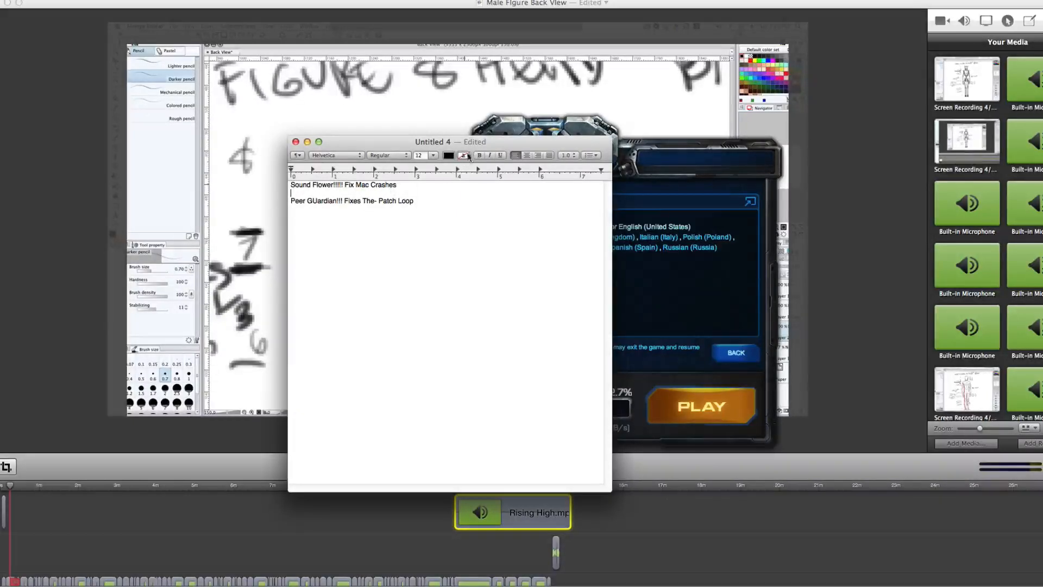
{"action": "left_click", "coordinate": [490, 141]}
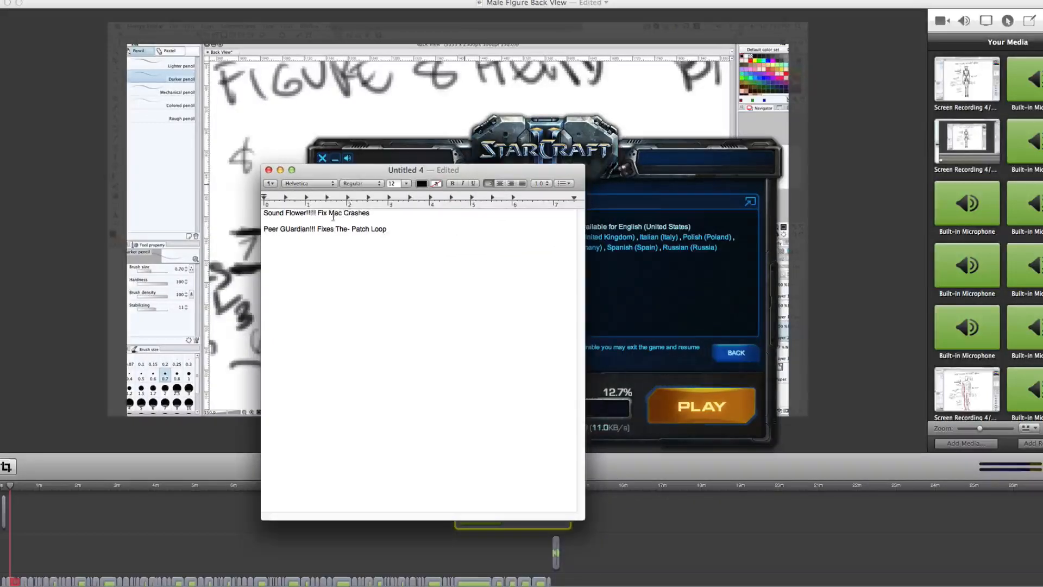
{"action": "triple_click", "coordinate": [325, 228]}
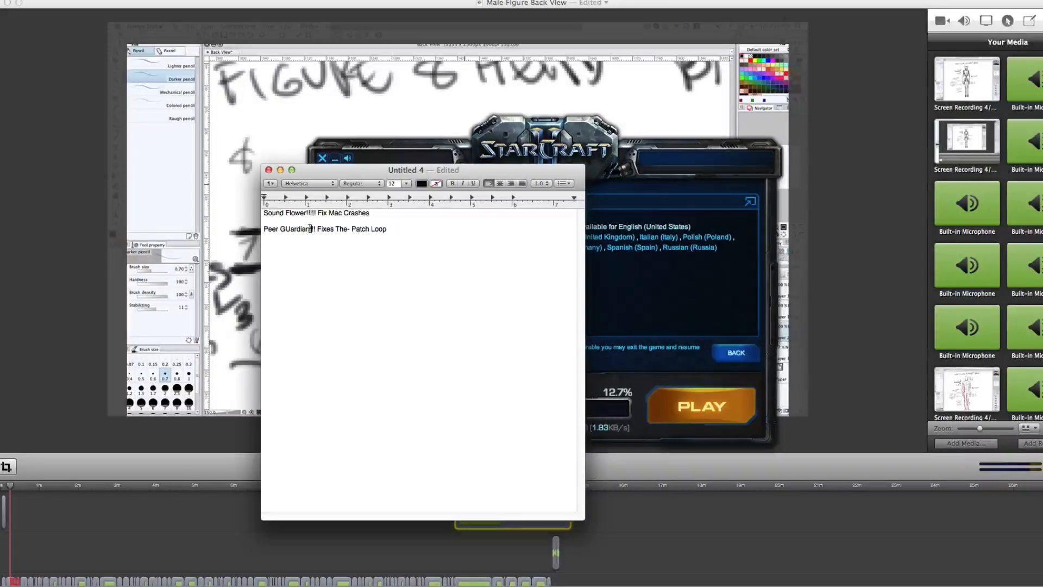
Run Uninstall PeerGuardian, removing its login items, install receipts and preferences.
{"action": "double_click", "coordinate": [287, 229]}
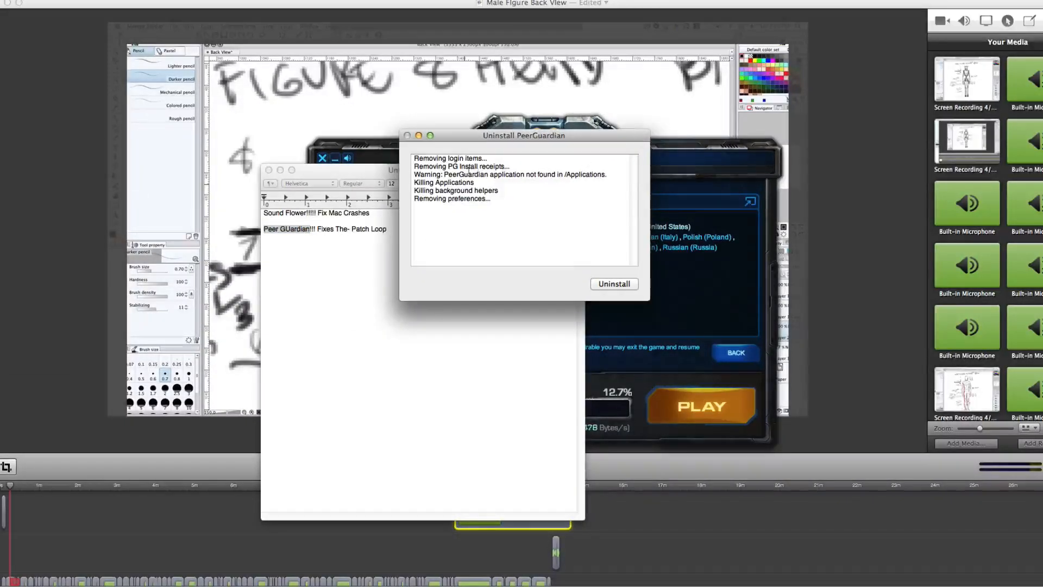
{"action": "left_click", "coordinate": [613, 283]}
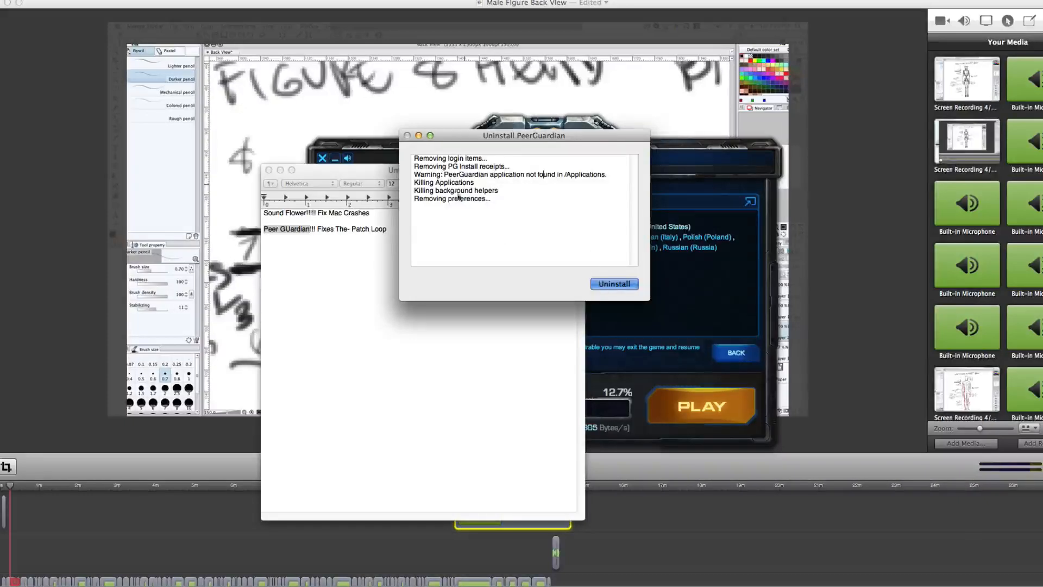
{"action": "left_click", "coordinate": [613, 283]}
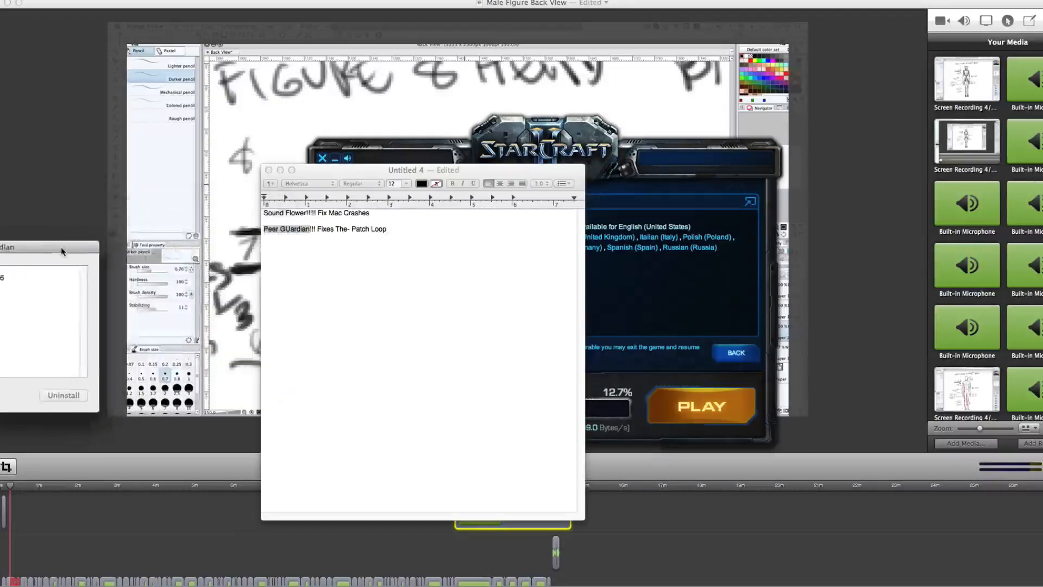
Return to the TextEdit note listing both fixes, leaving the uninstaller hidden.
{"action": "double_click", "coordinate": [286, 229]}
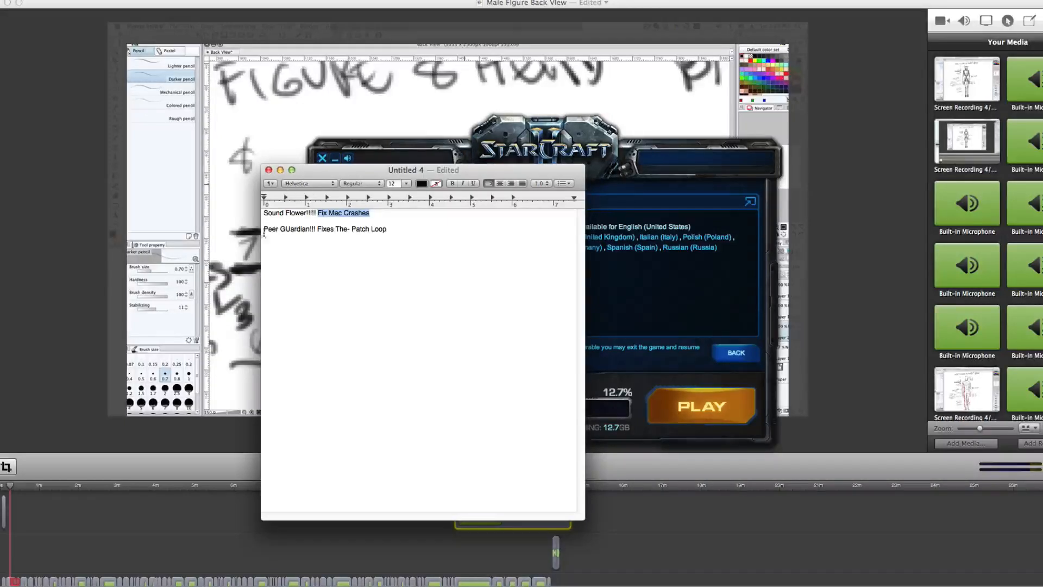
{"action": "triple_click", "coordinate": [316, 212]}
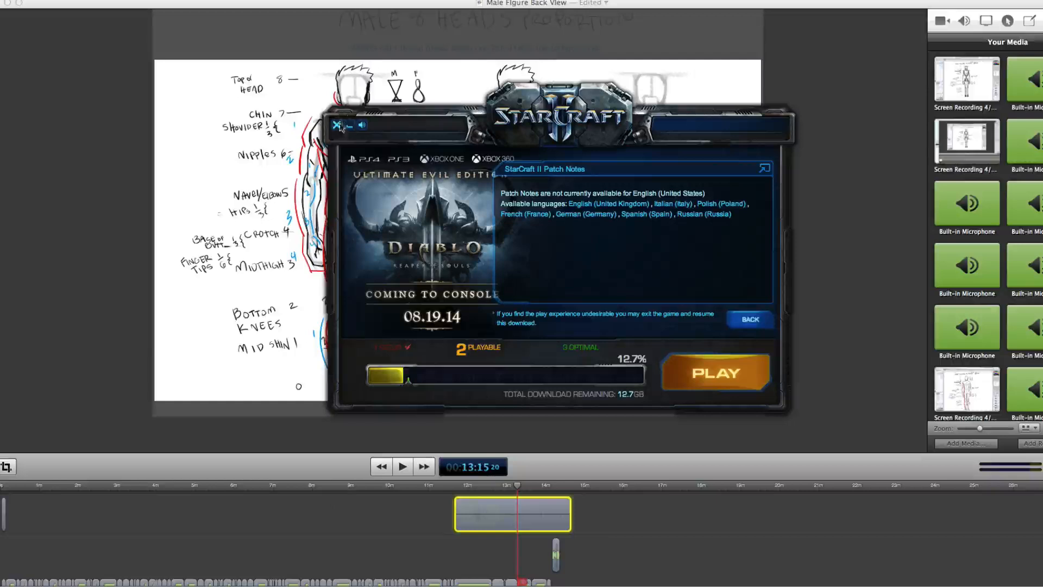
{"action": "mouse_move", "coordinate": [717, 372]}
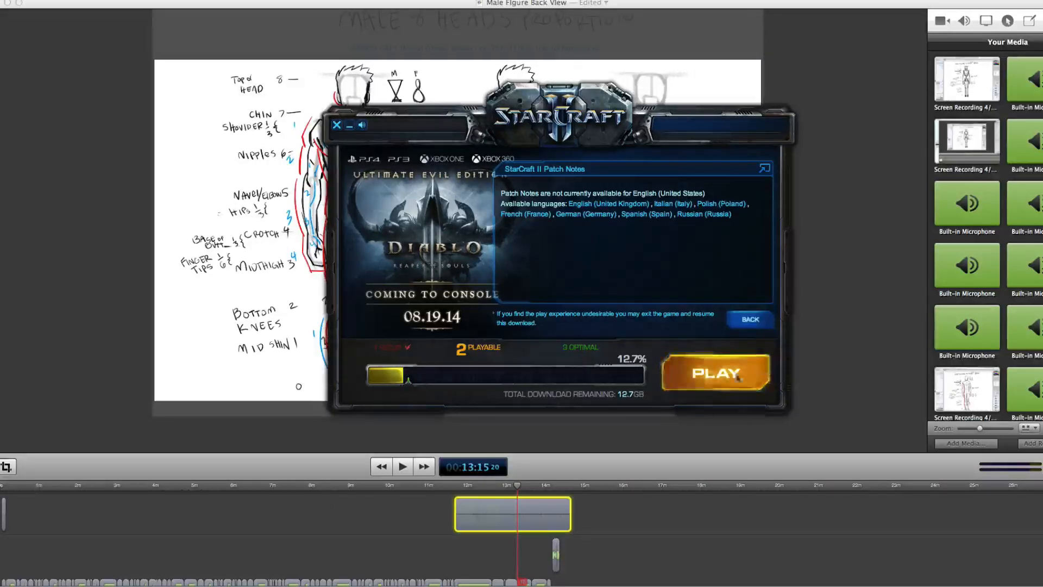